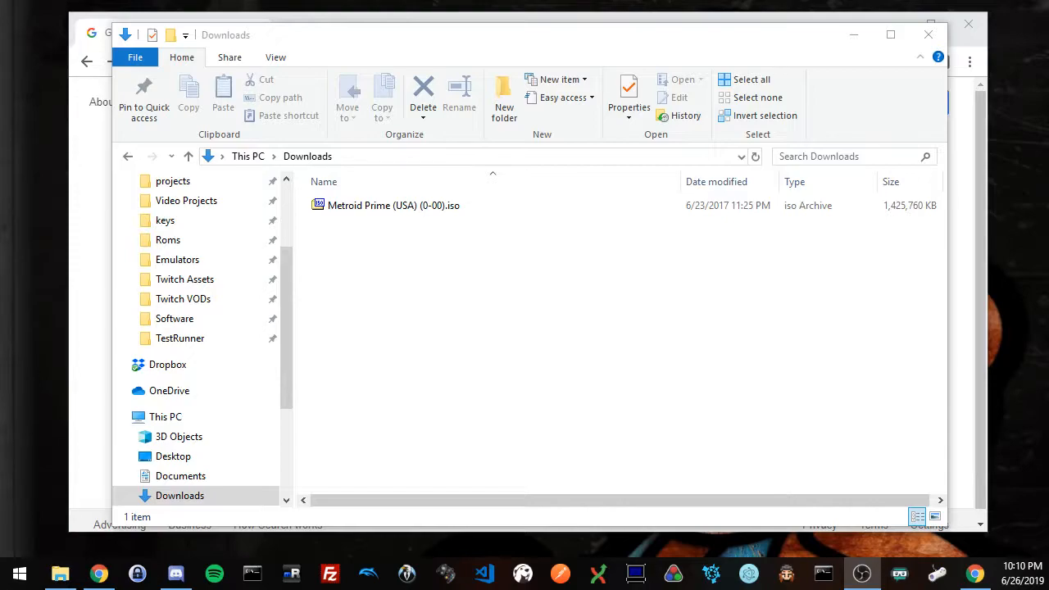
mouse_move(462, 298)
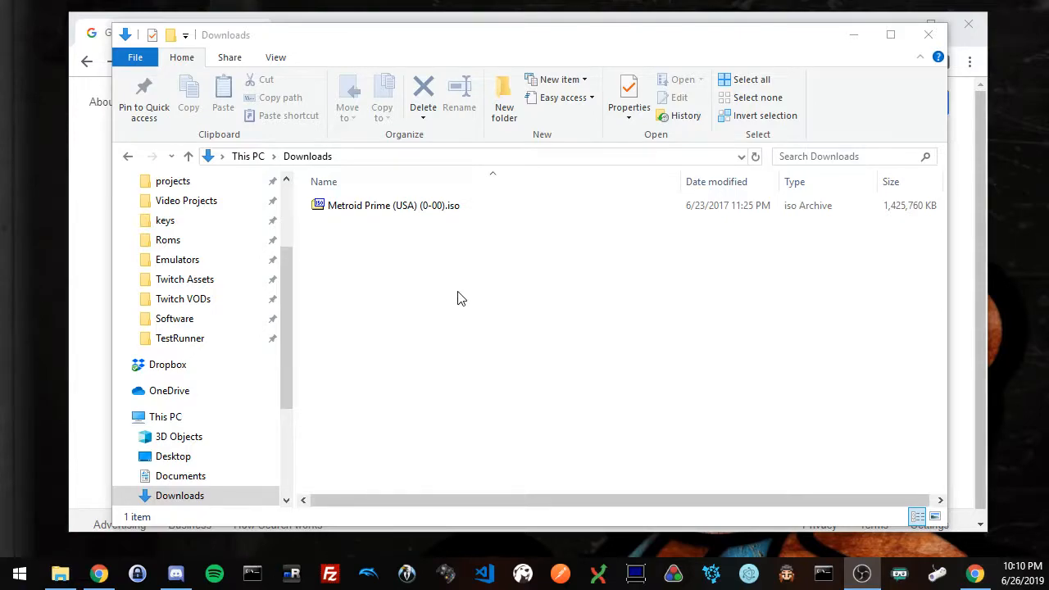
mouse_move(403, 229)
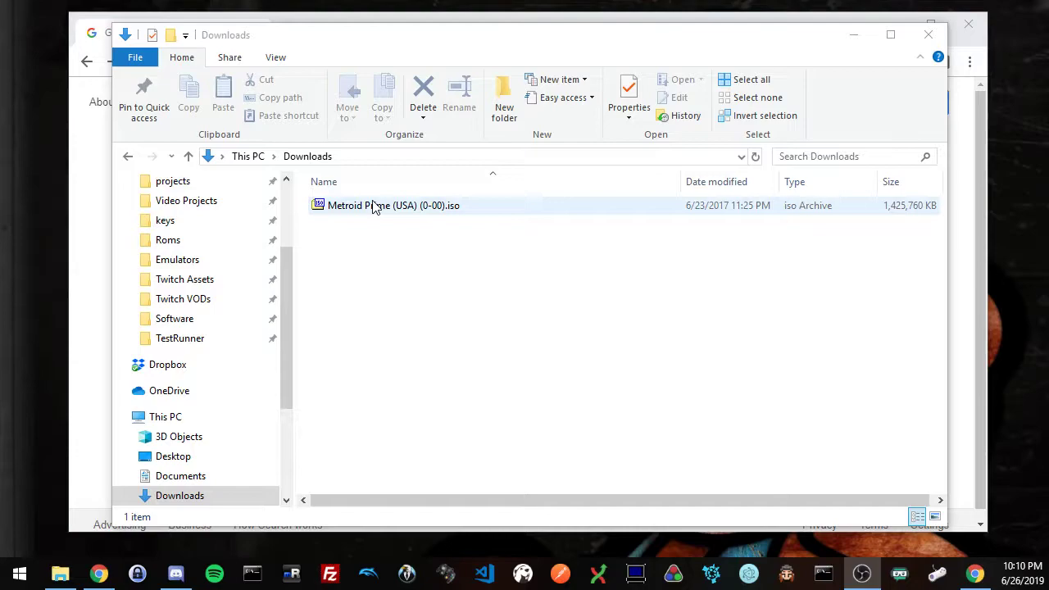
Check the Metroid Prime (USA) iso file in Downloads by selecting and deselecting it
left_click(423, 272)
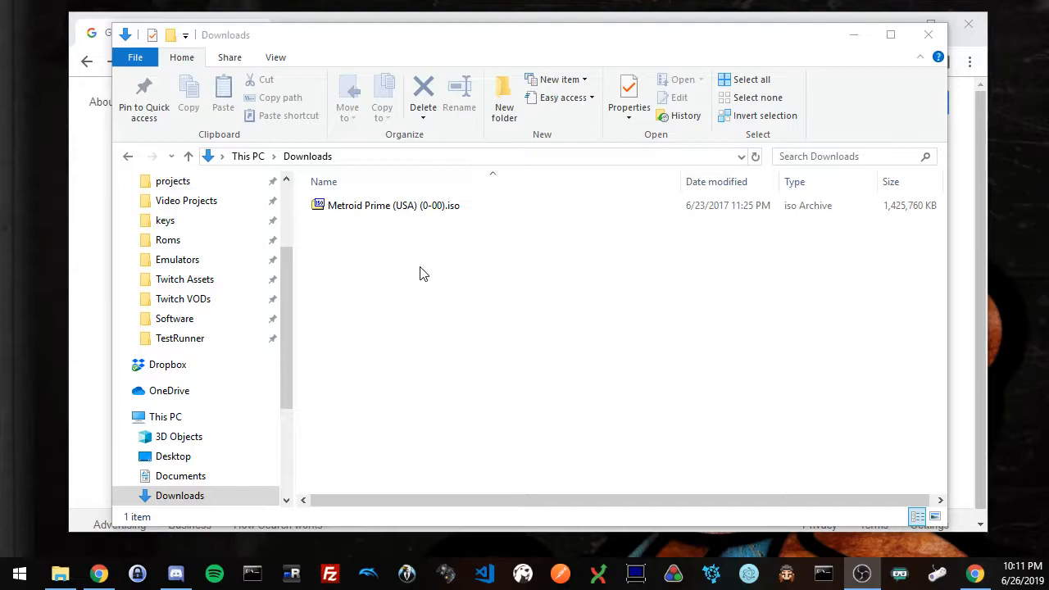
mouse_move(439, 238)
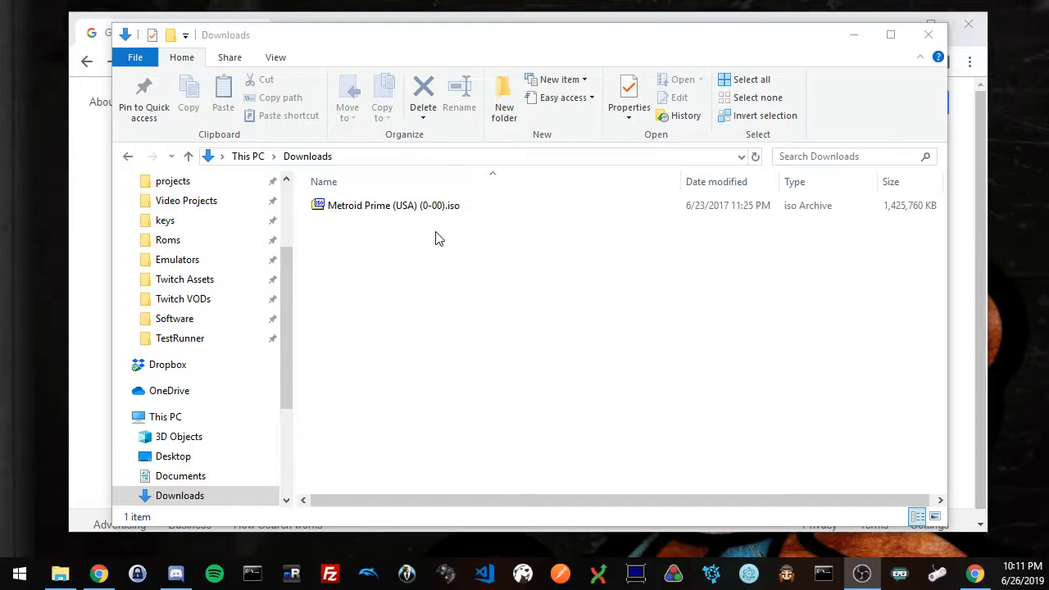
left_click(390, 206)
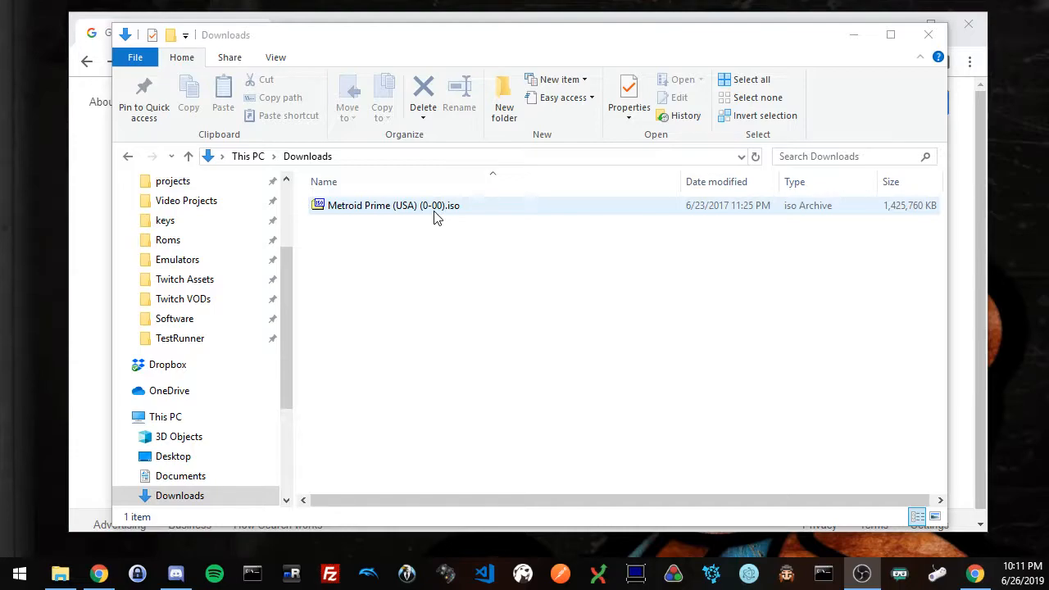
left_click(442, 252)
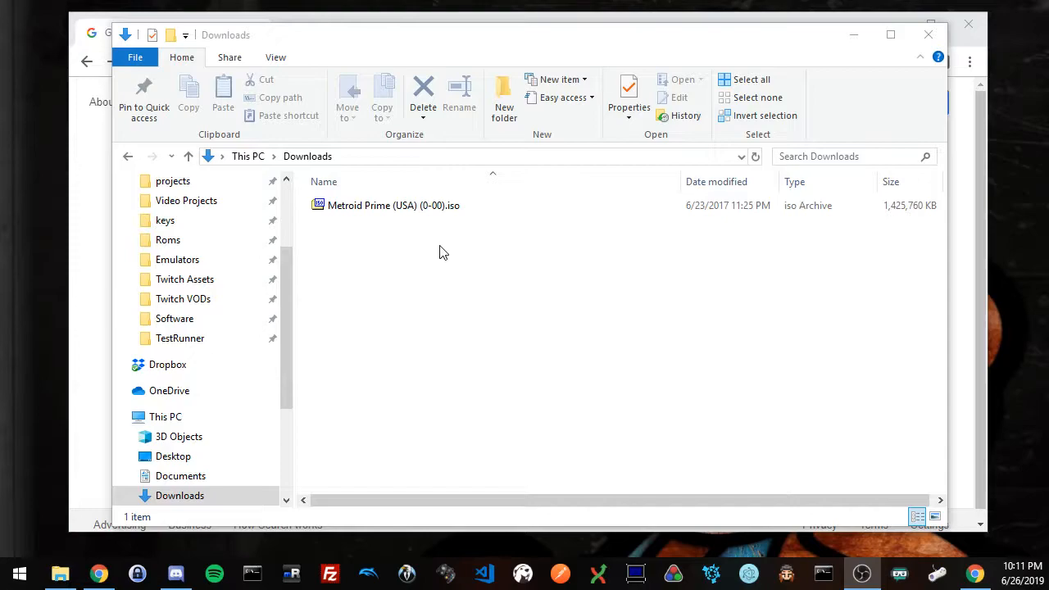
left_click(393, 205)
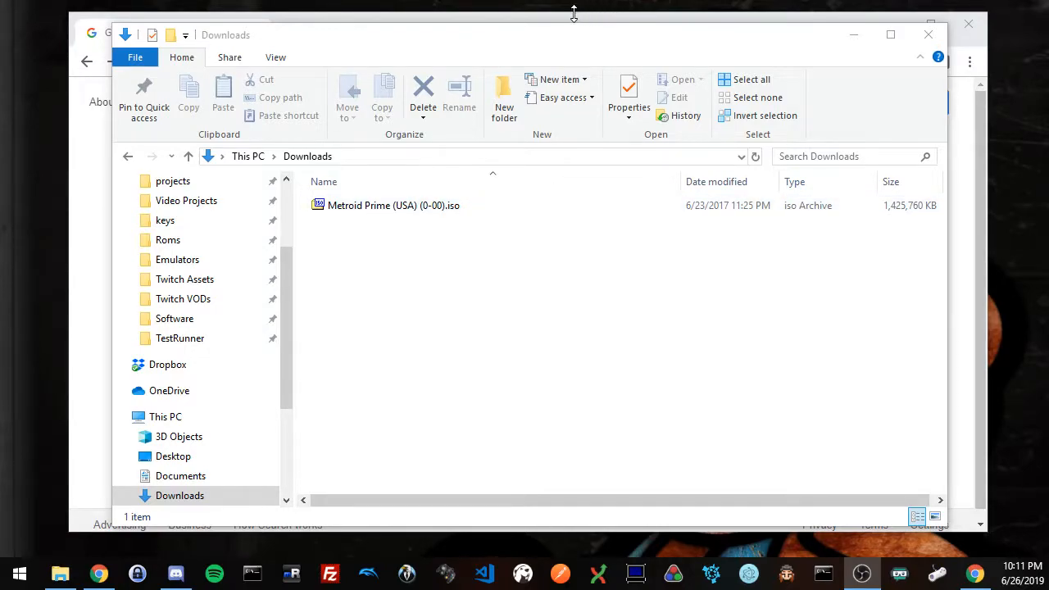
mouse_move(570, 23)
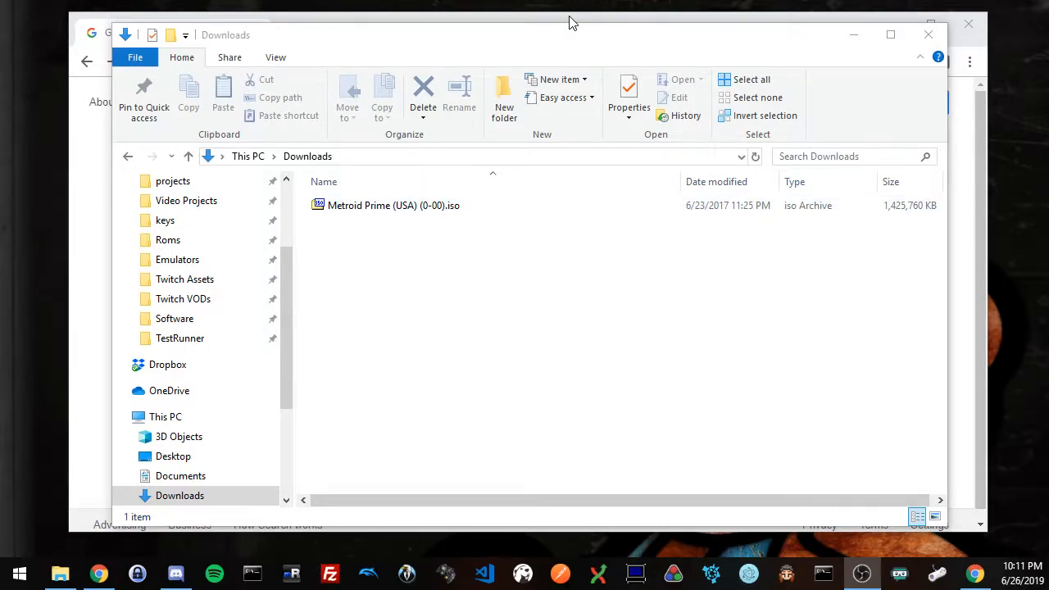
In Chrome, go to practice.metroidprime.run and download prime-practice-1.2.5.zip
left_click(97, 573)
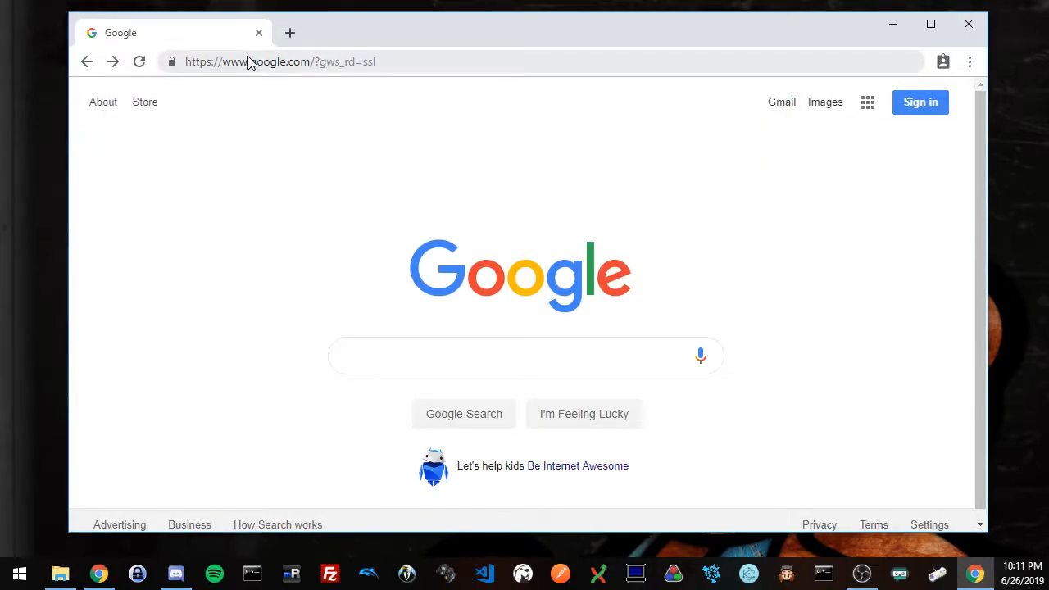
left_click(280, 62)
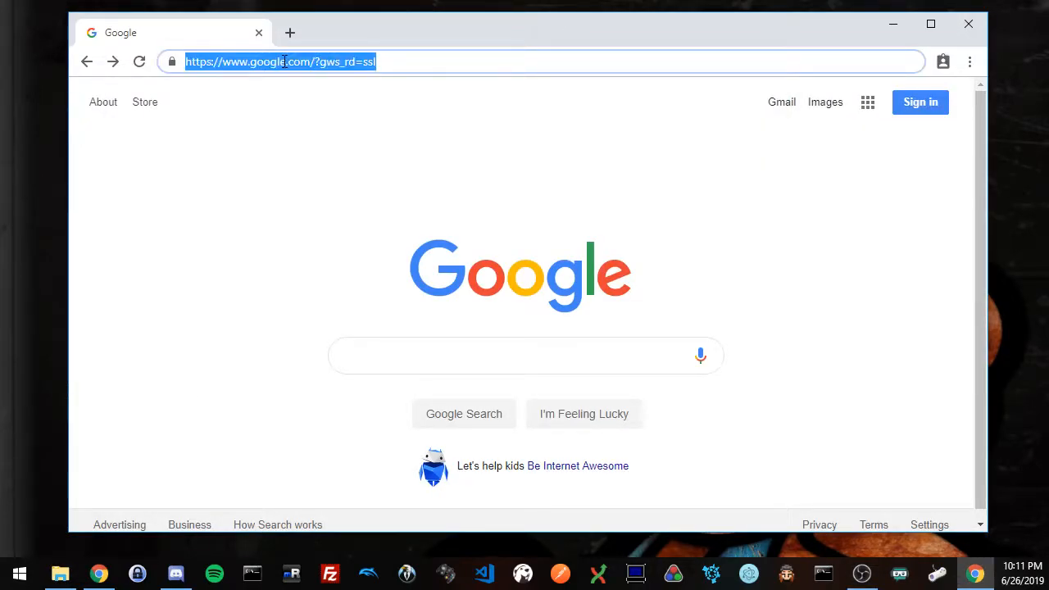
type("practice.metroidprime.run")
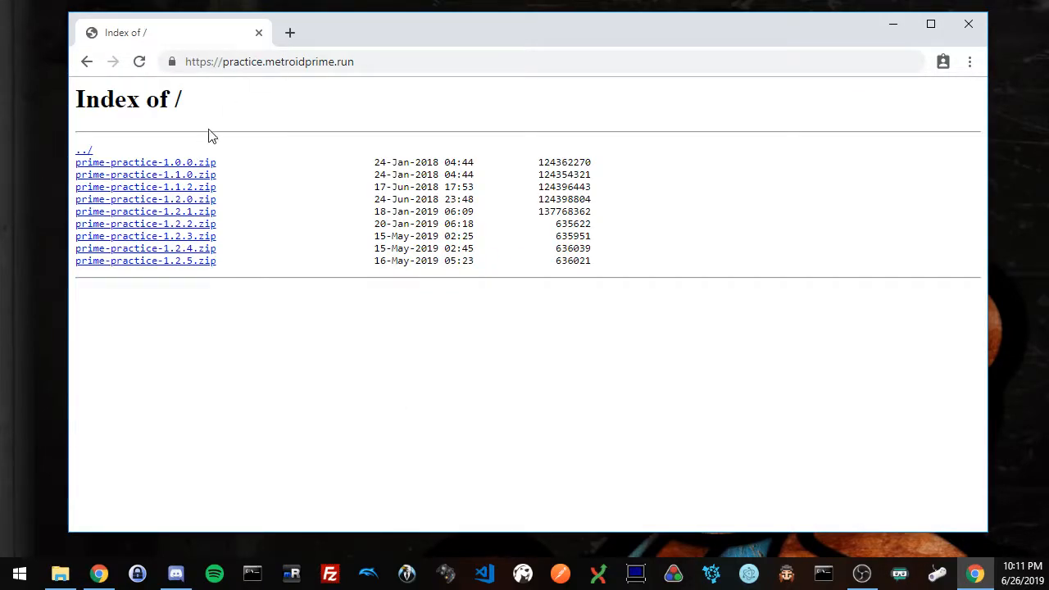
mouse_move(262, 108)
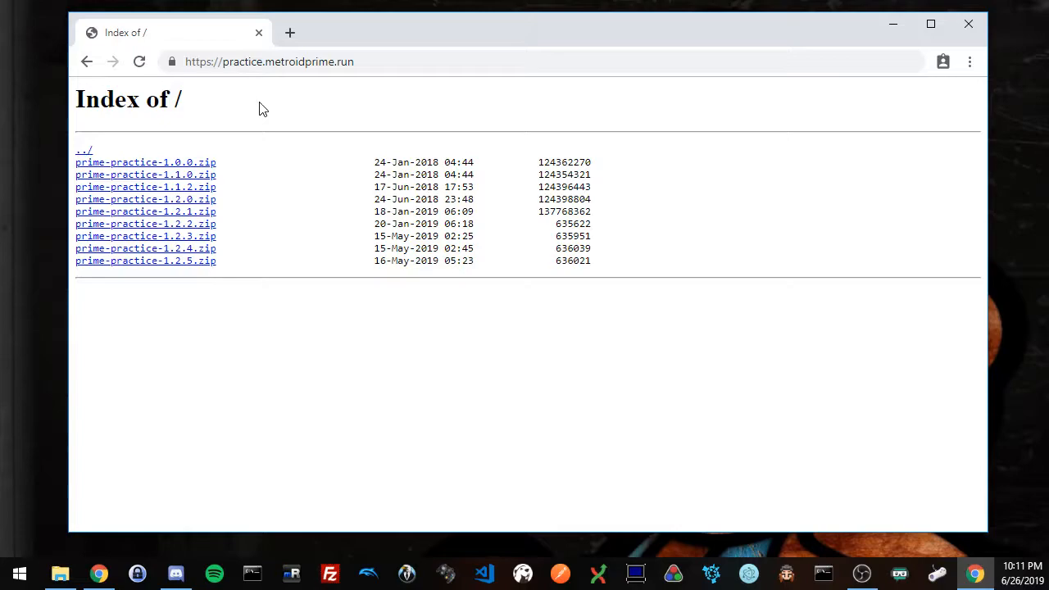
mouse_move(156, 167)
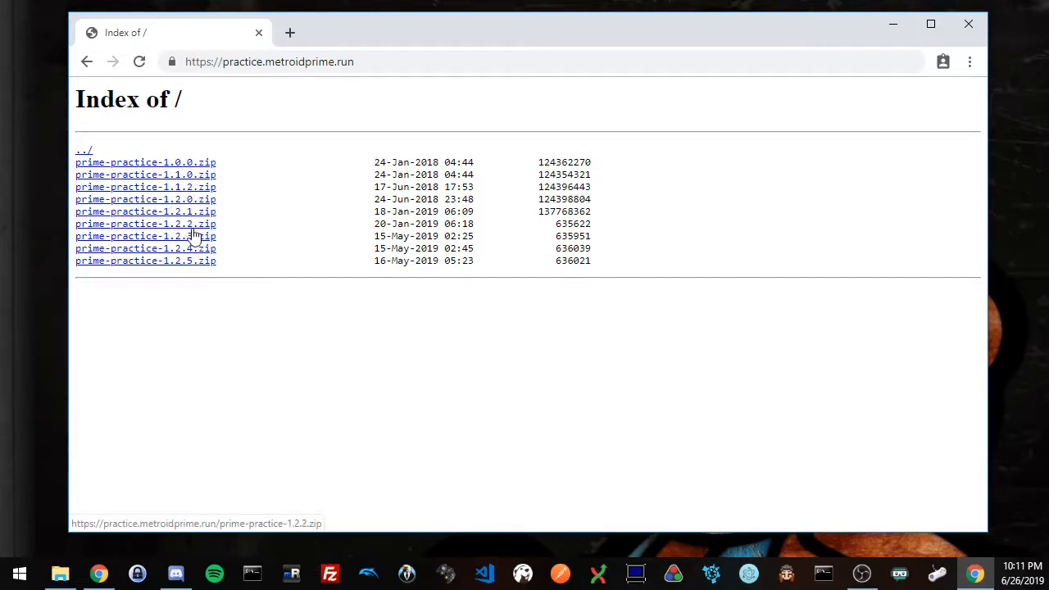
mouse_move(157, 230)
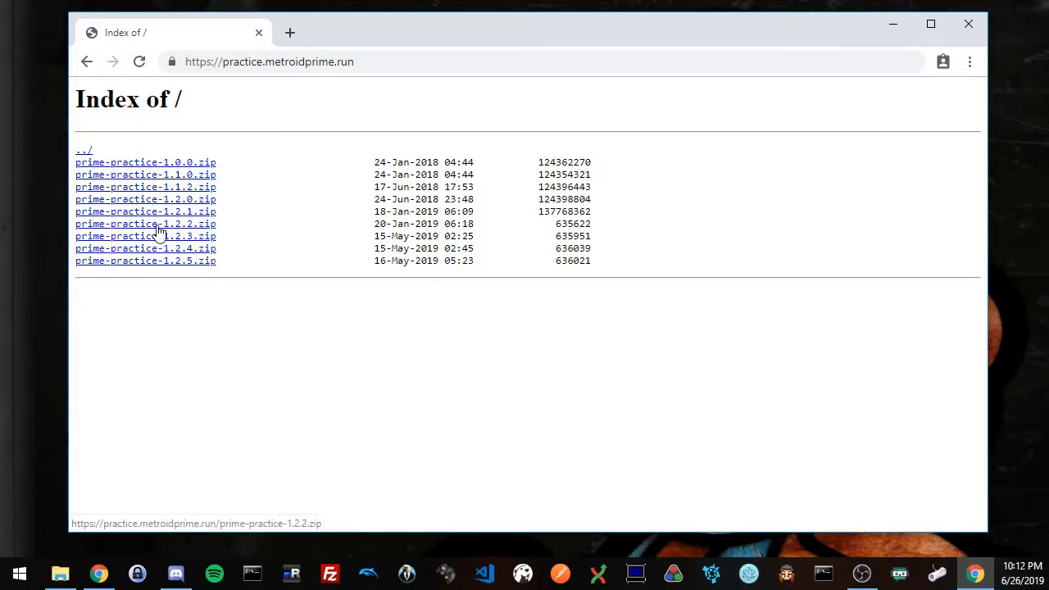
mouse_move(157, 270)
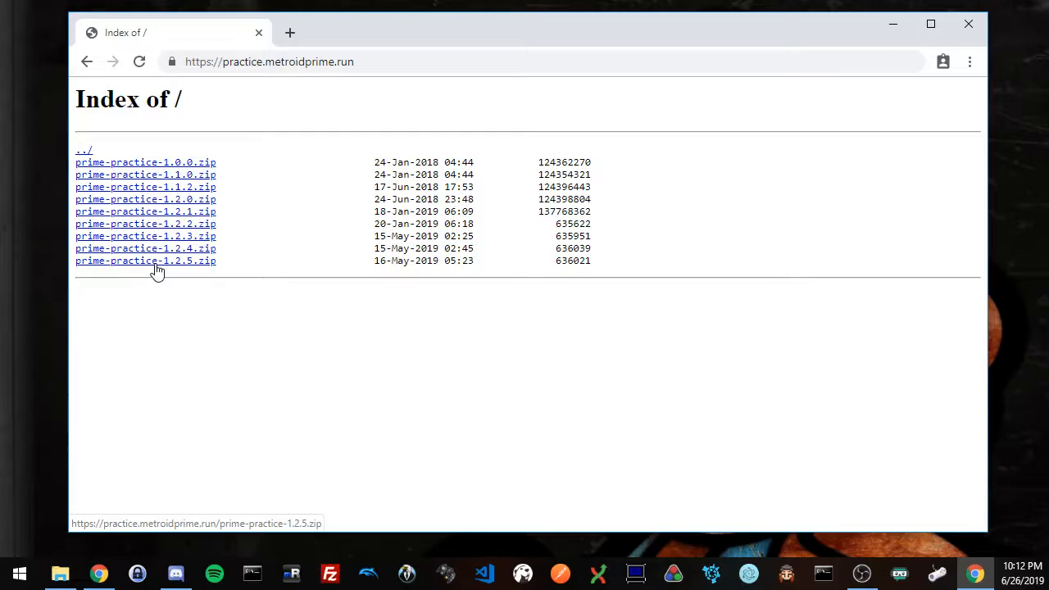
mouse_move(167, 272)
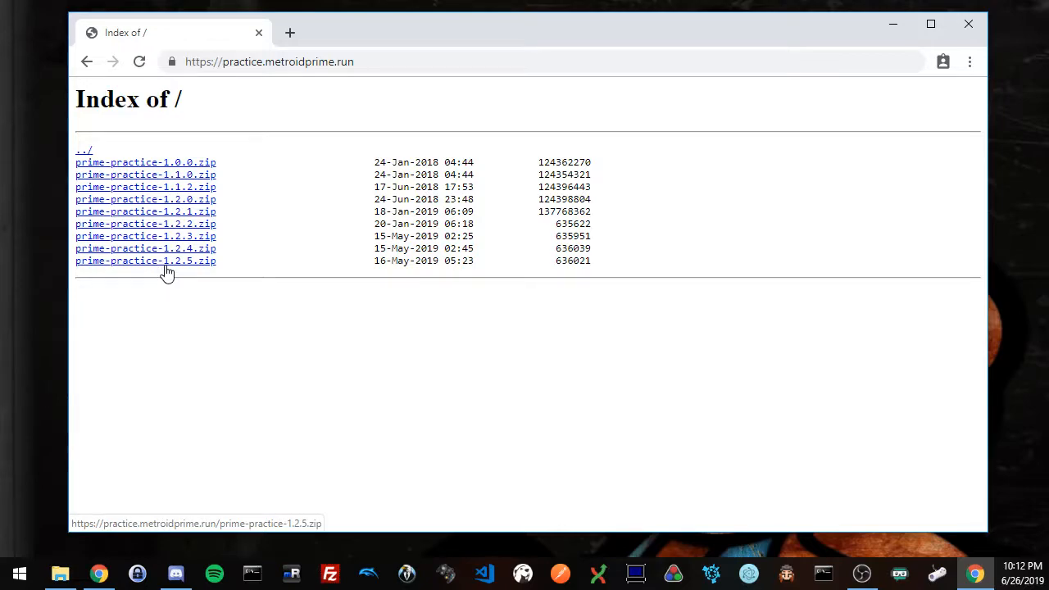
left_click(144, 261)
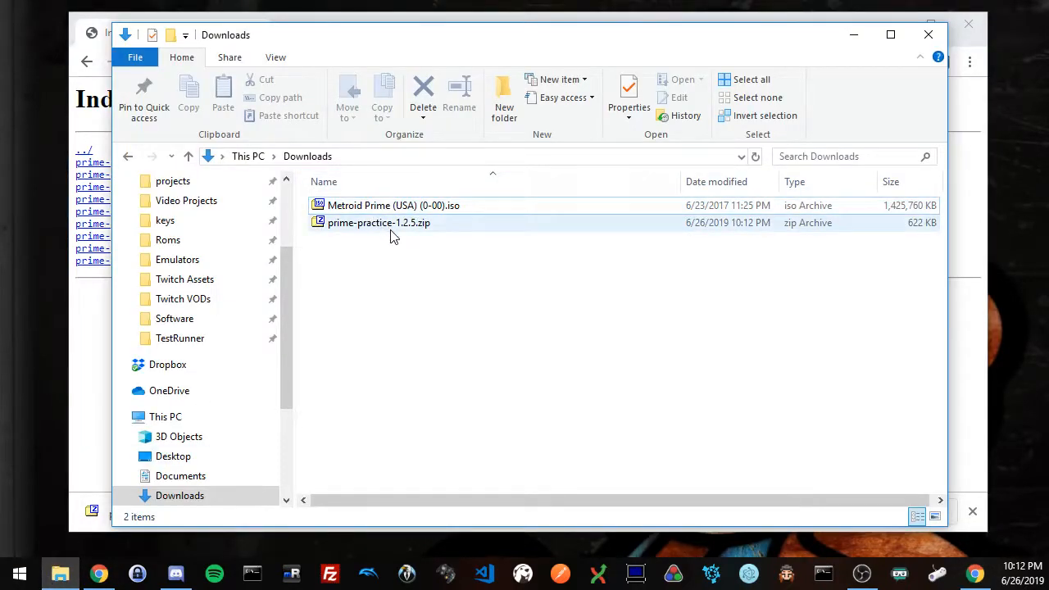
mouse_move(393, 226)
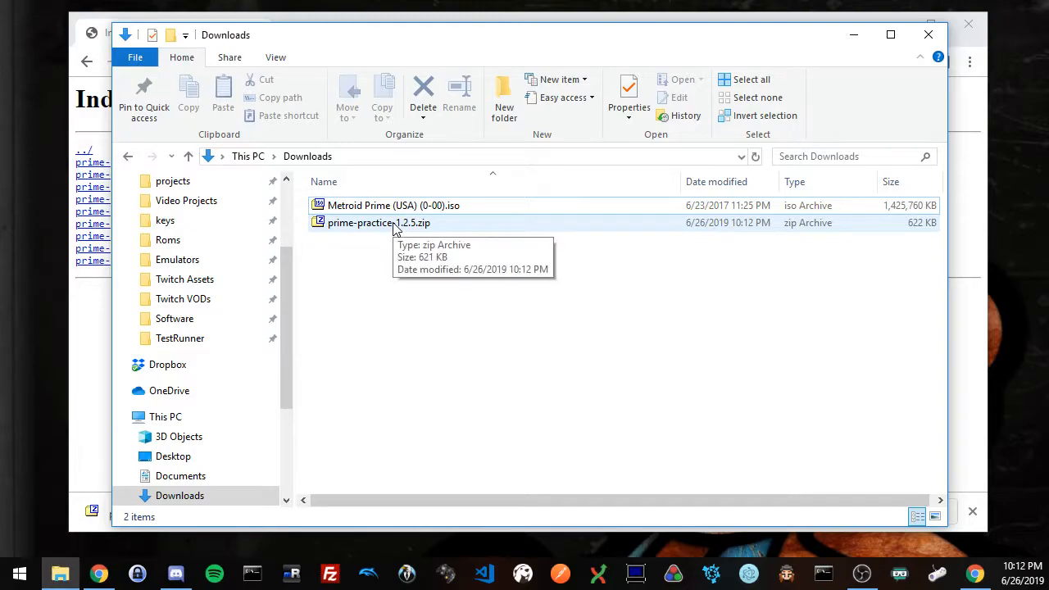
mouse_move(385, 228)
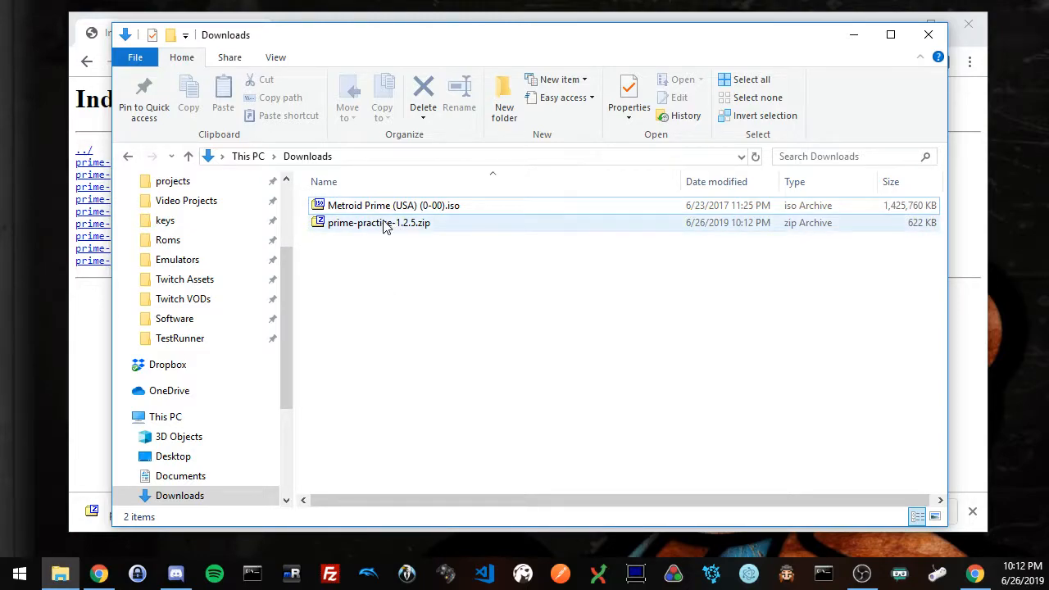
mouse_move(385, 224)
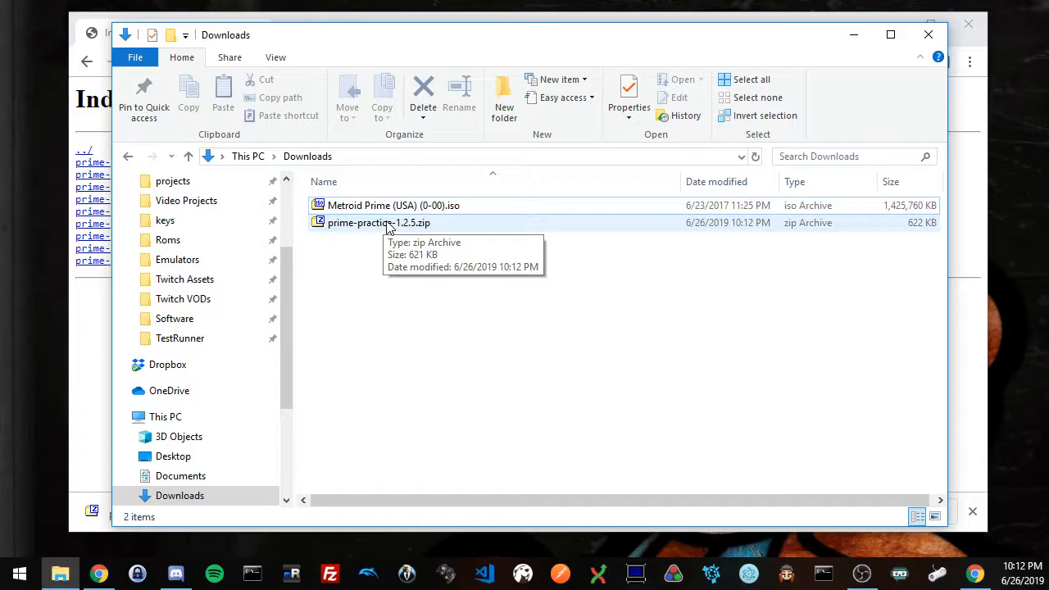
Bring up the context actions for prime-practice-1.2.5.zip to extract it with 7-Zip
right_click(374, 223)
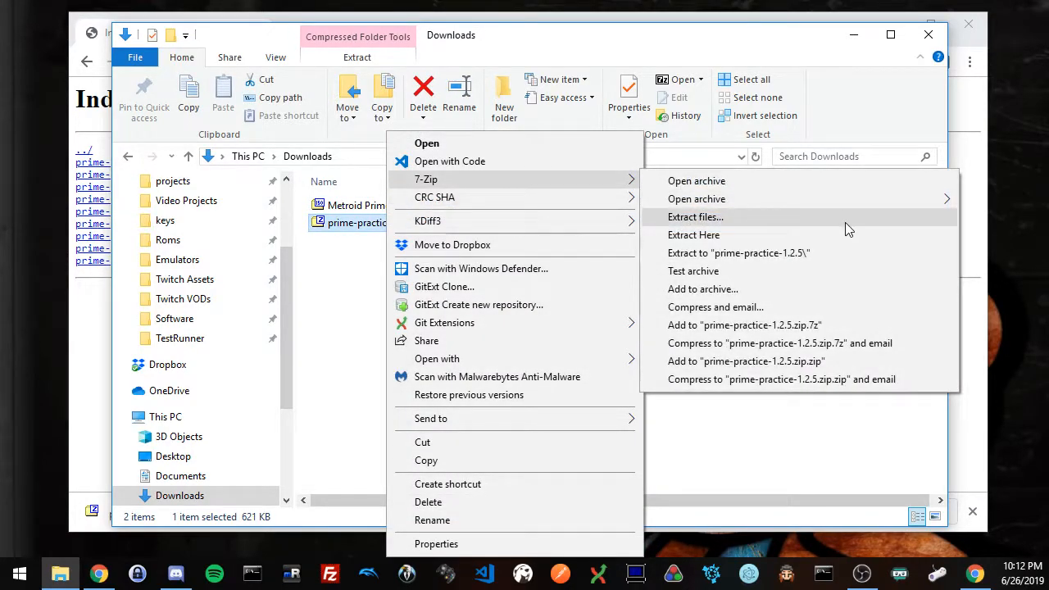
mouse_move(847, 261)
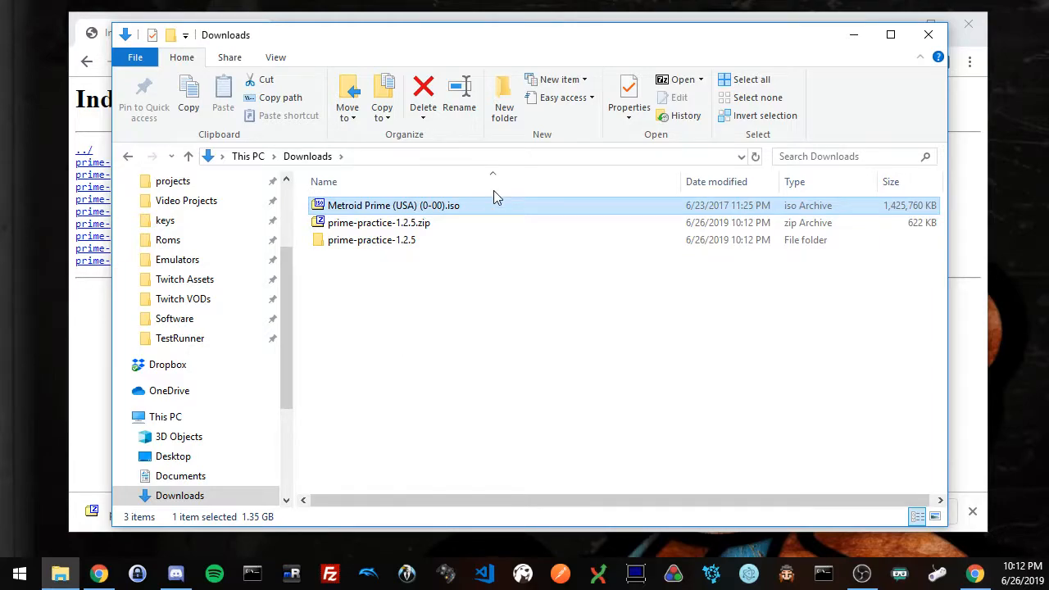
mouse_move(446, 211)
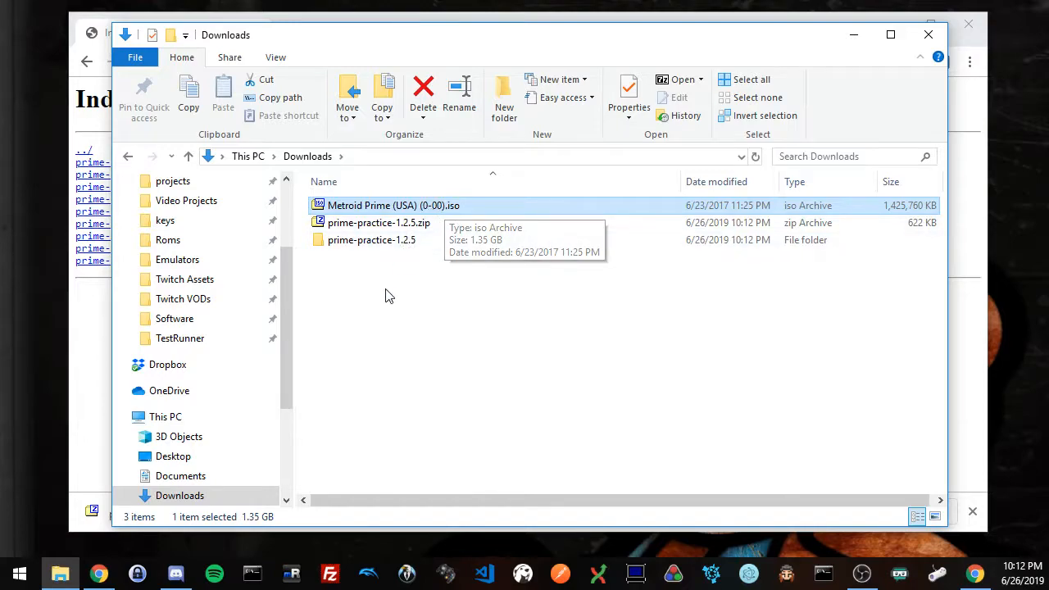
mouse_move(442, 213)
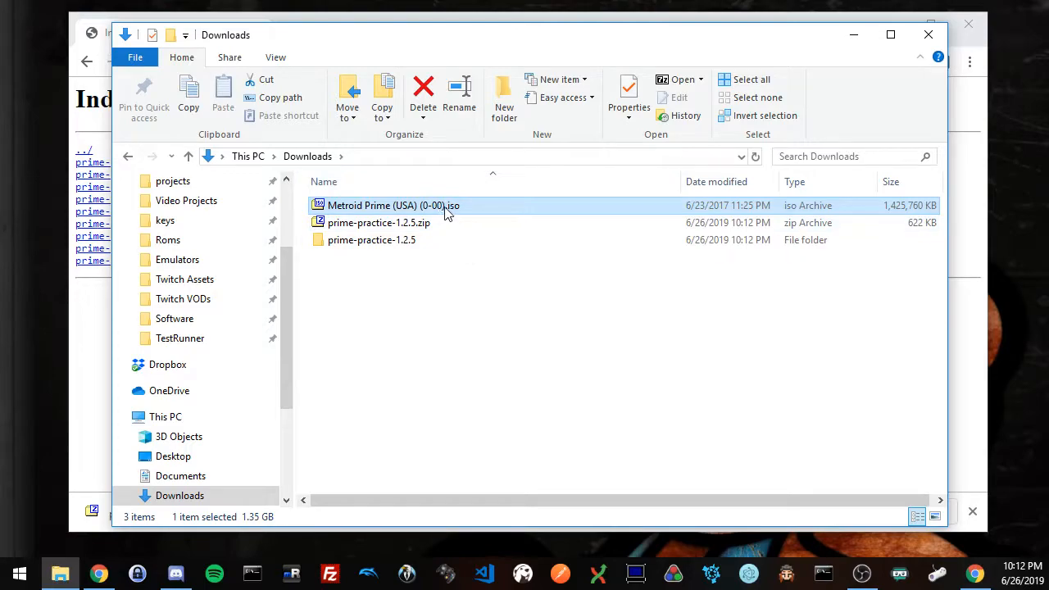
mouse_move(473, 393)
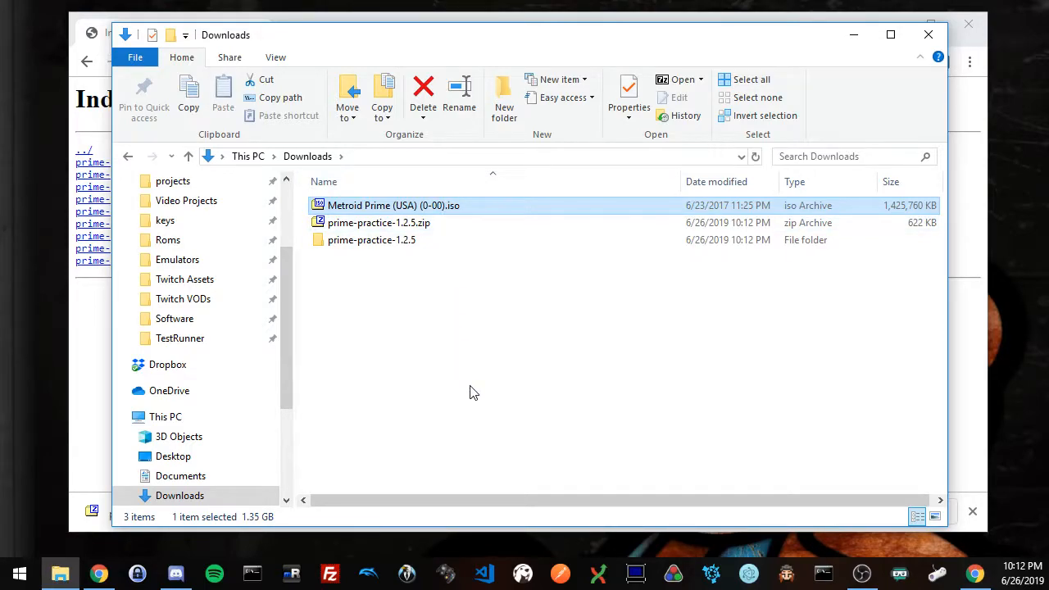
mouse_move(442, 207)
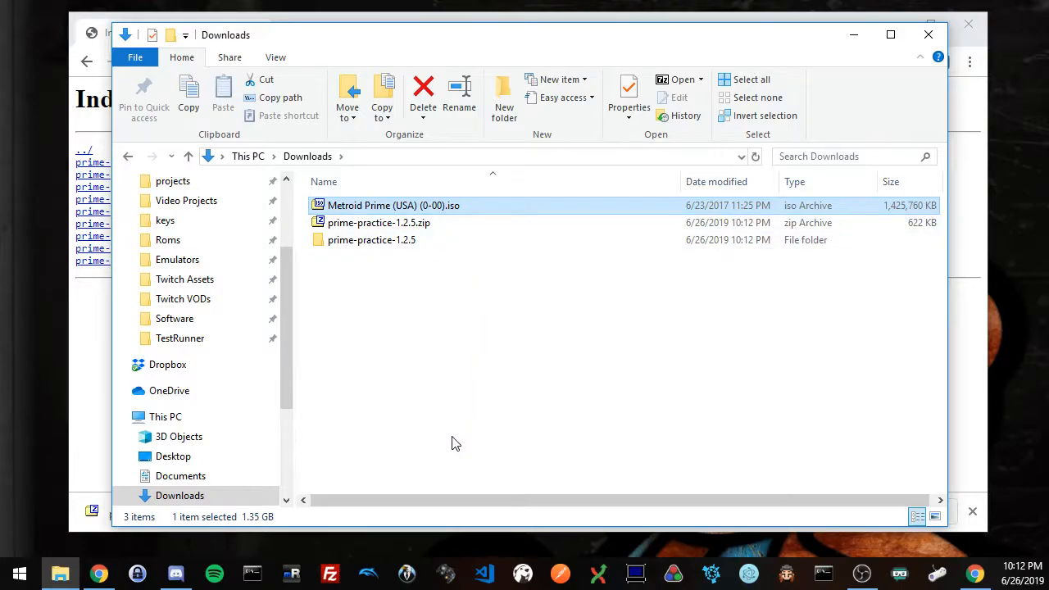
Rename the Metroid Prime iso to prime.iso, move it into prime-practice-1.2.5 and enter that folder
key("F2")
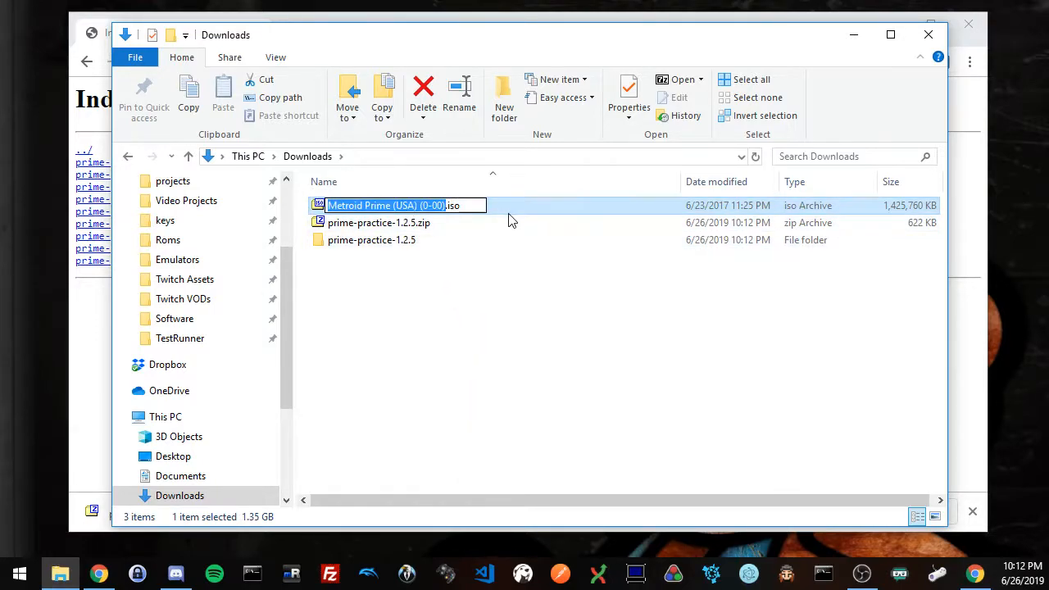
mouse_move(364, 246)
type("prime")
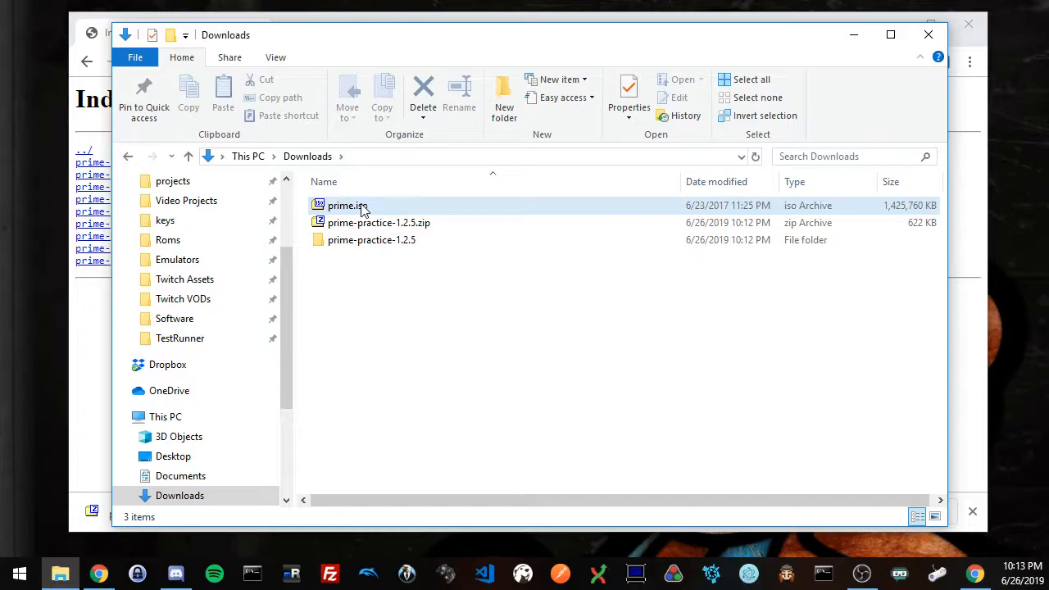
mouse_move(362, 209)
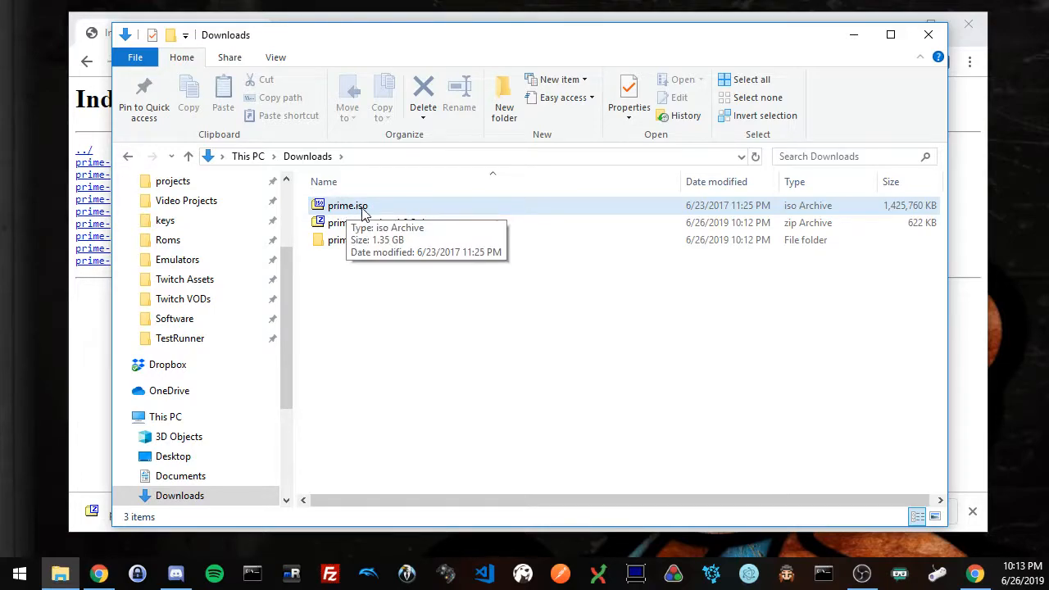
mouse_move(341, 212)
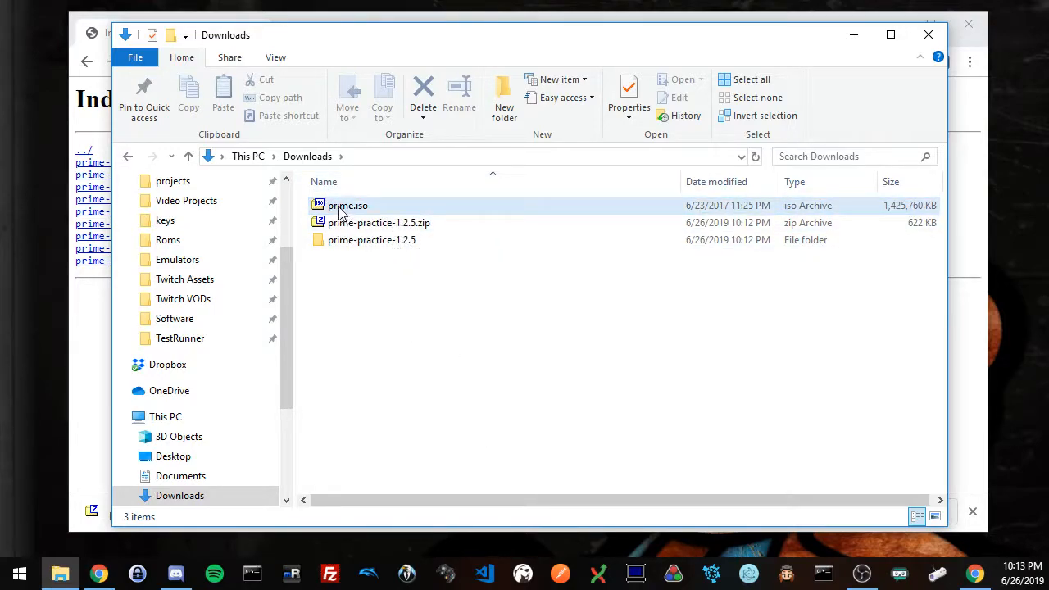
mouse_move(341, 212)
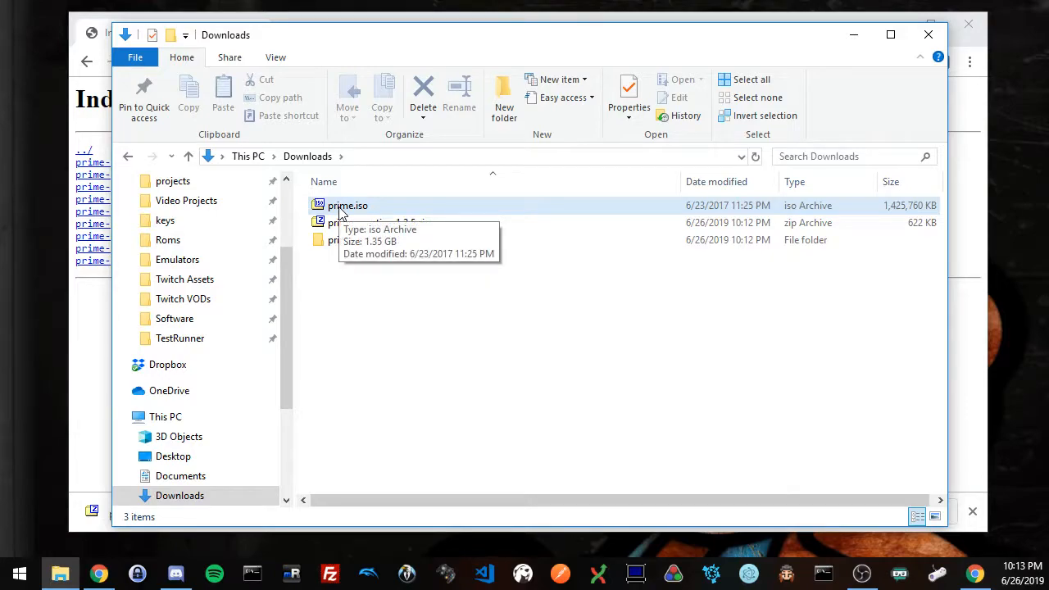
left_click(344, 205)
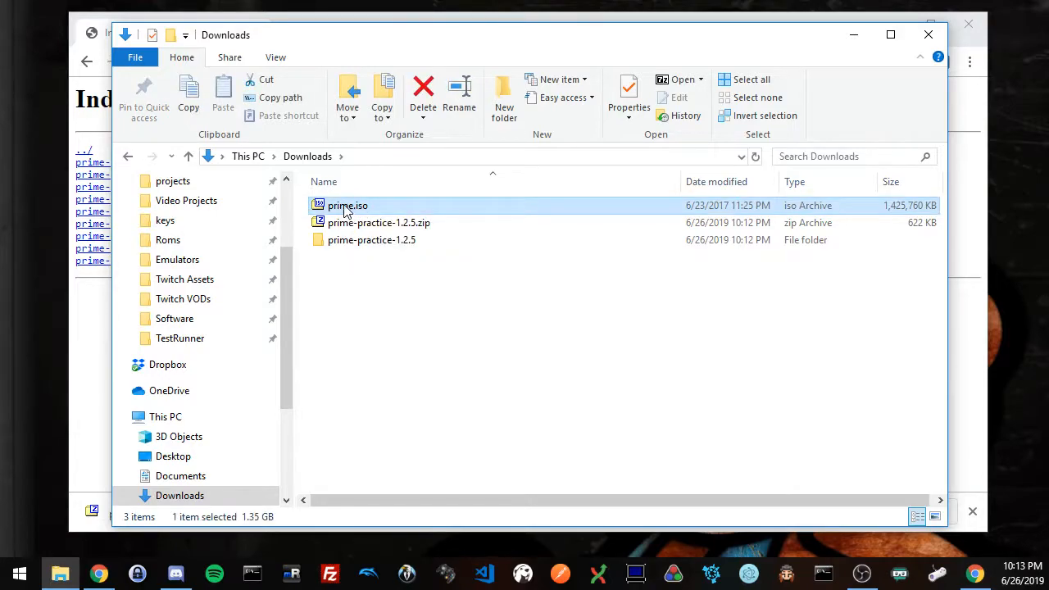
left_click_drag(347, 204, 370, 239)
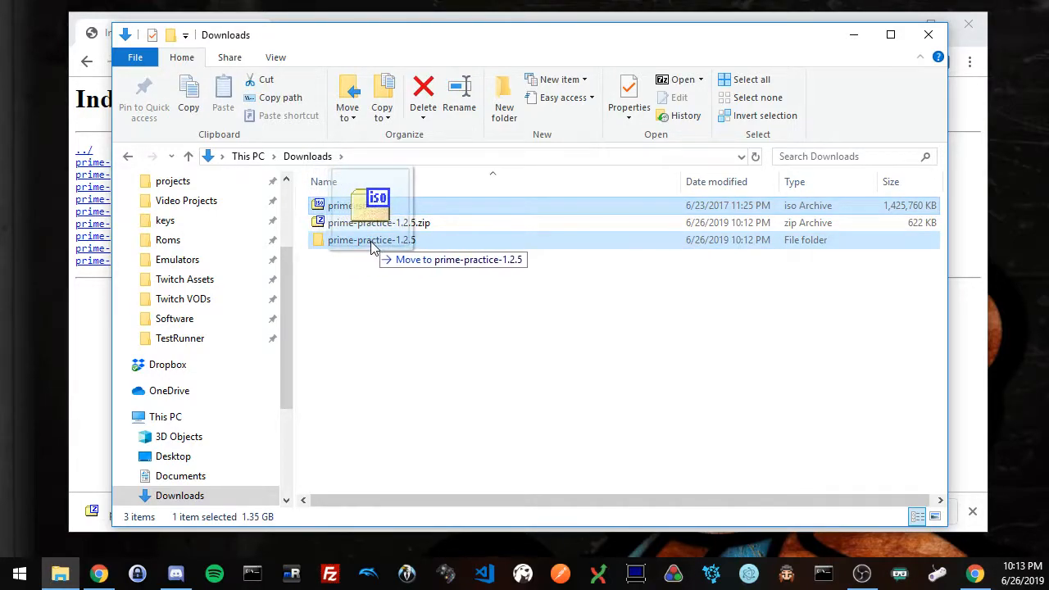
double_click(371, 239)
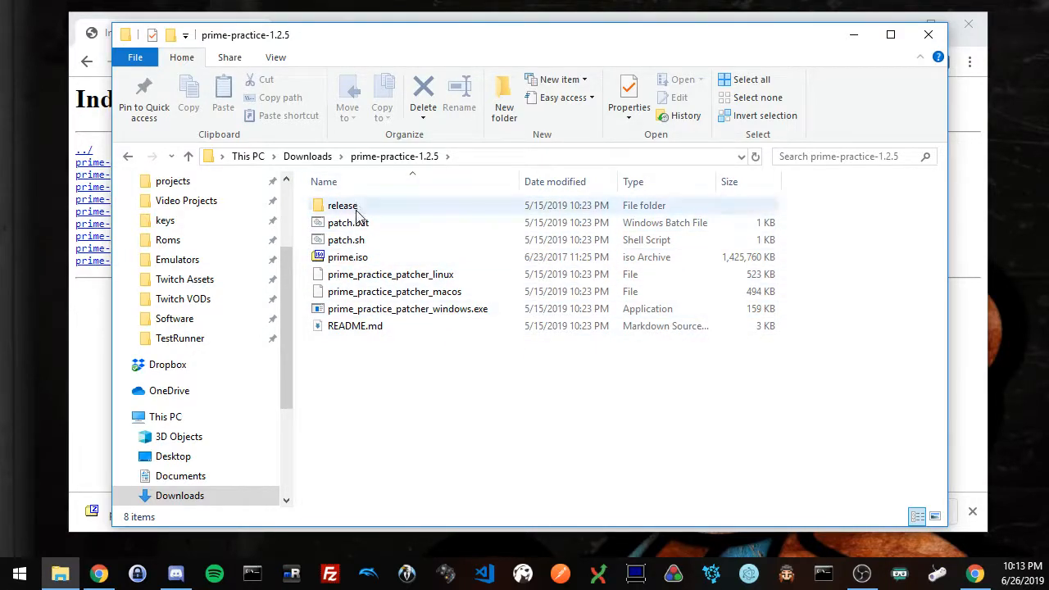
Run patch.bat inside prime-practice-1.2.5 to start patching prime.iso
left_click(346, 239)
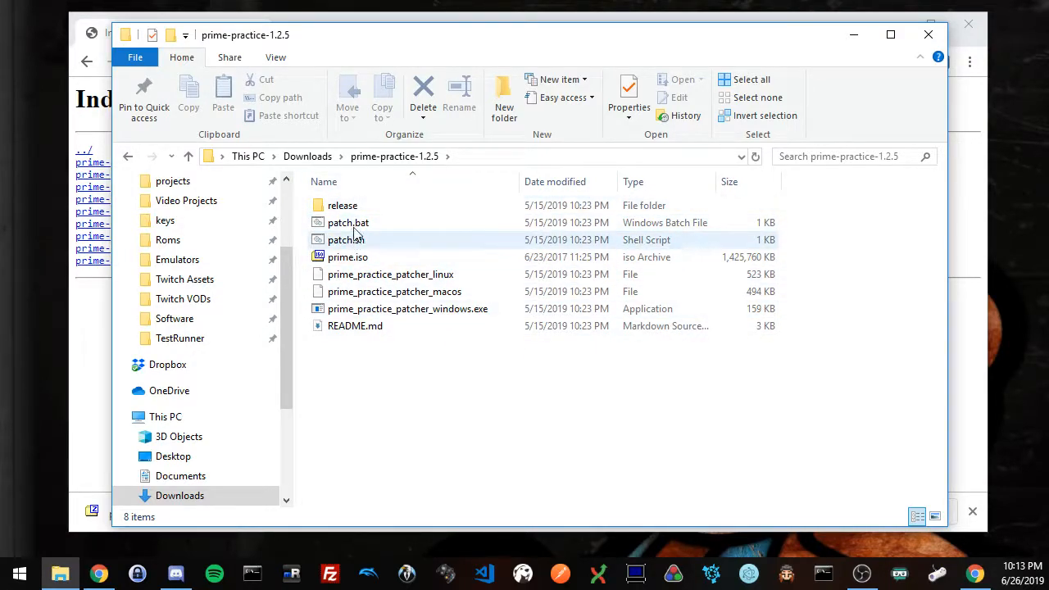
mouse_move(357, 226)
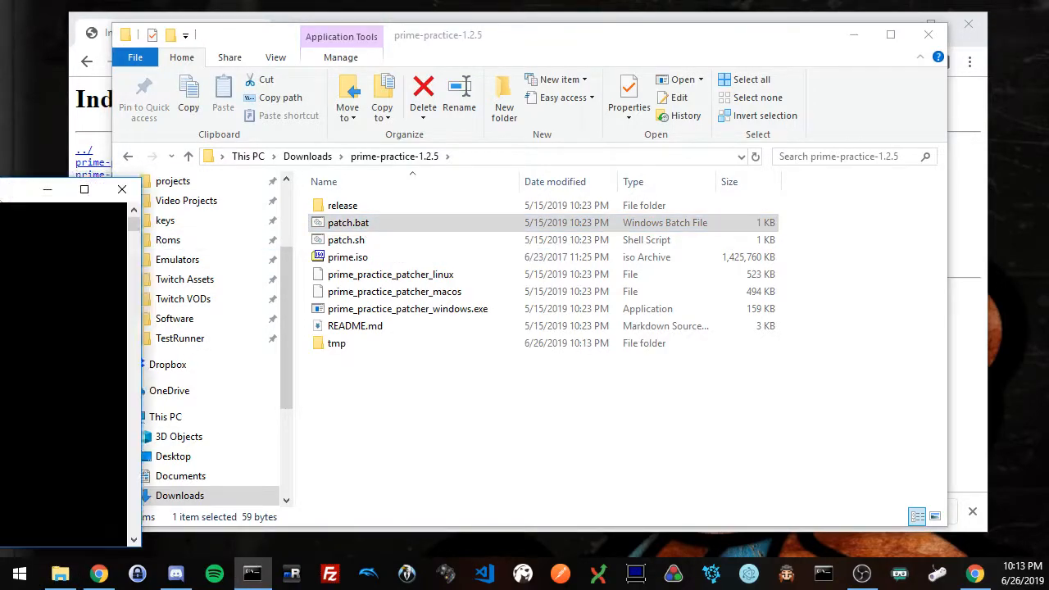
double_click(348, 223)
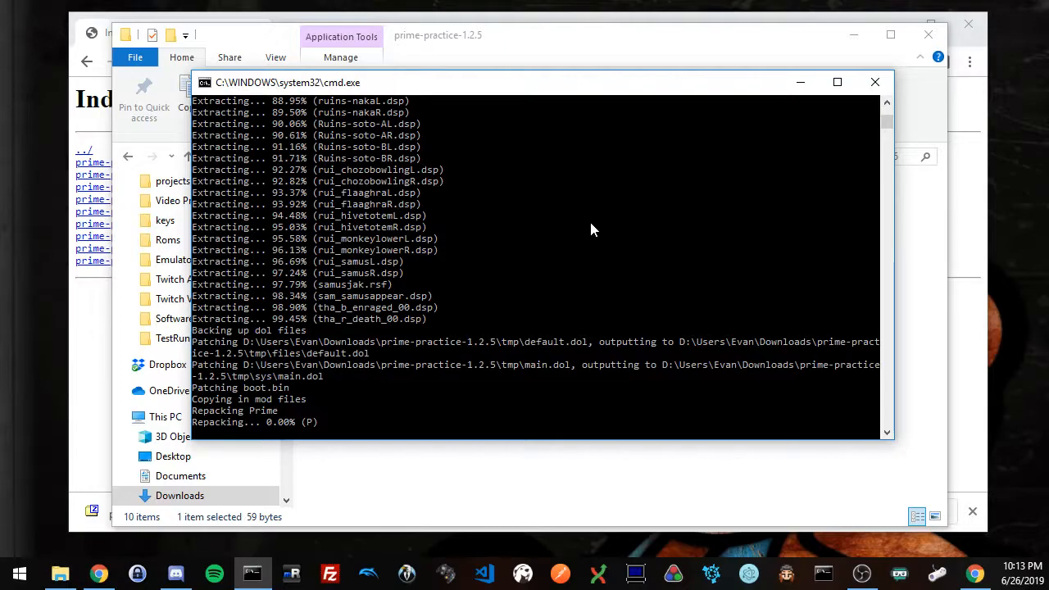
mouse_move(517, 280)
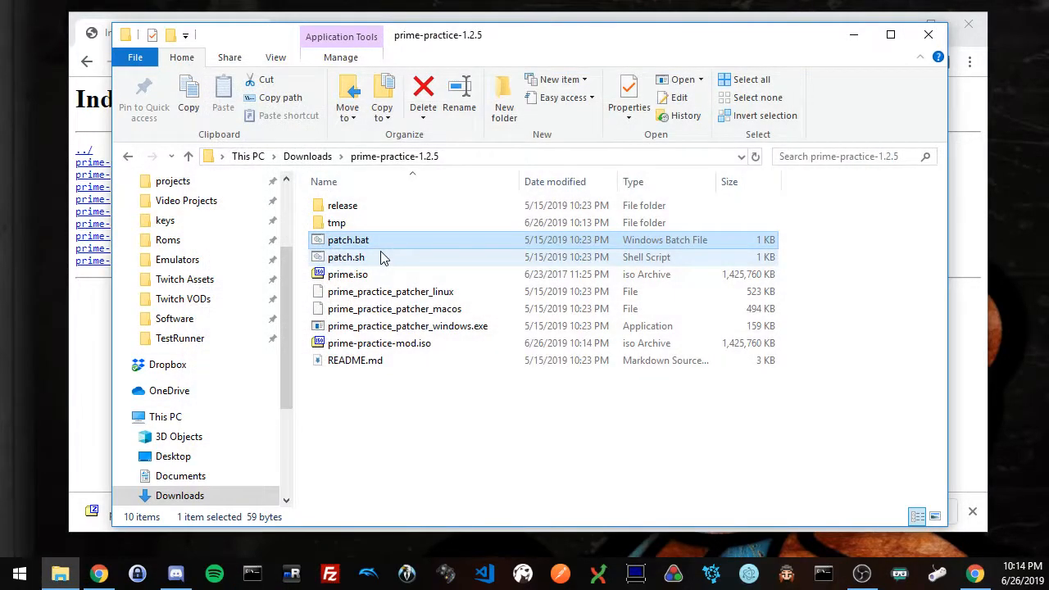
left_click(379, 345)
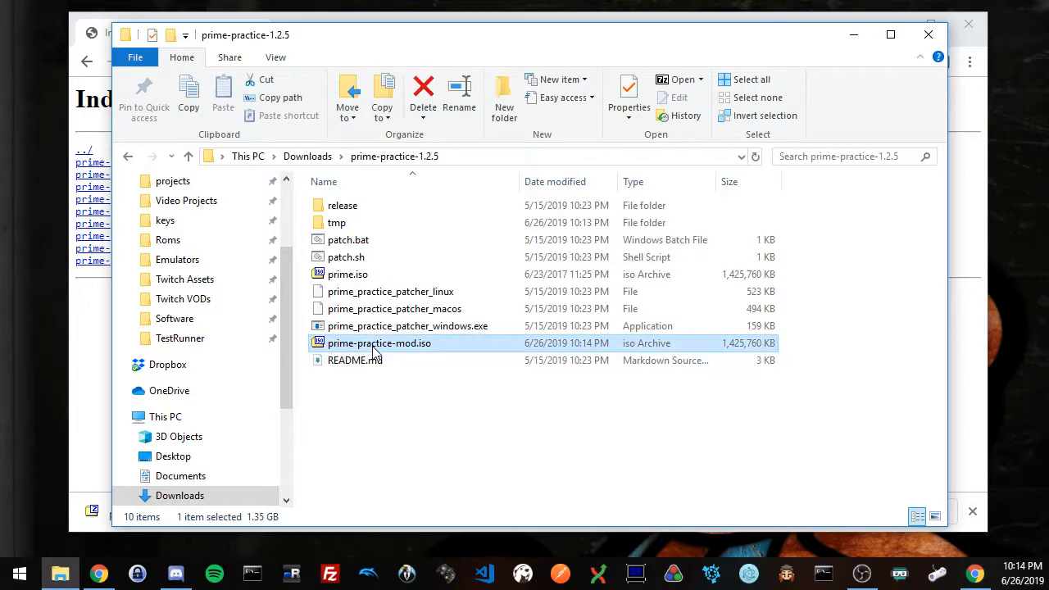
mouse_move(392, 342)
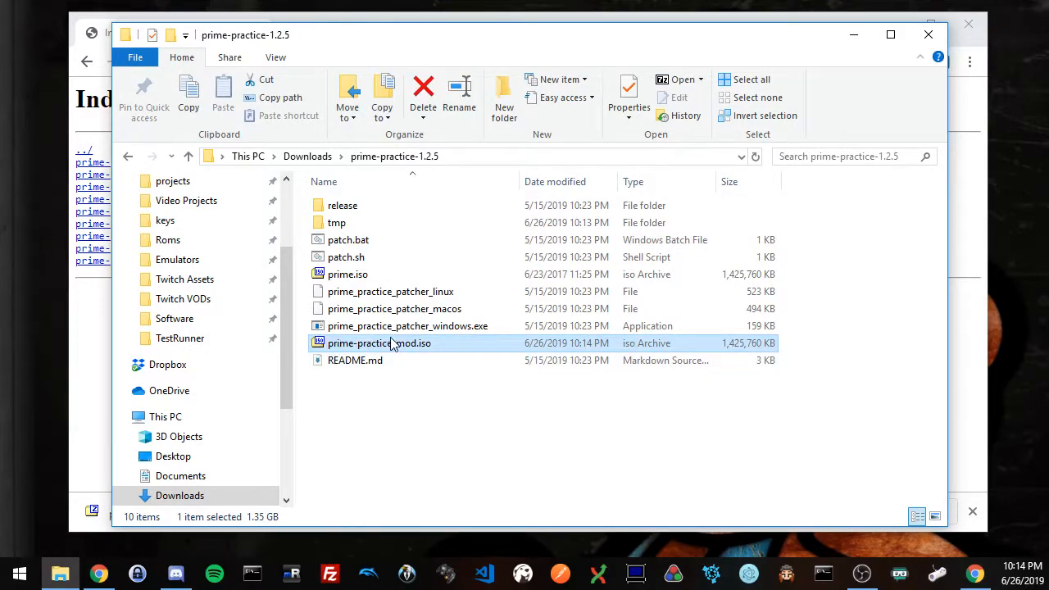
mouse_move(341, 351)
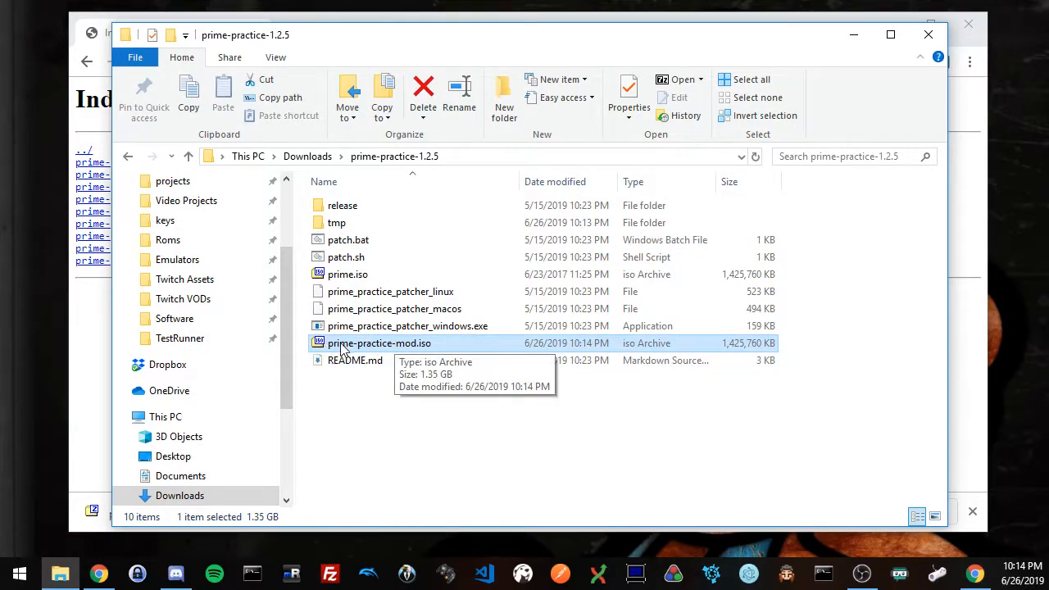
left_click(393, 410)
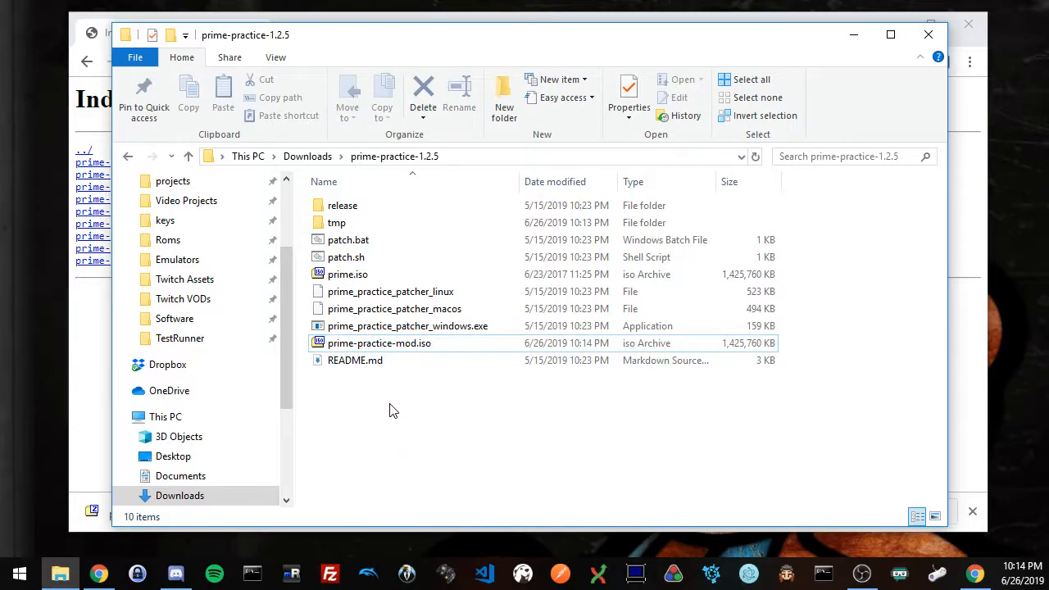